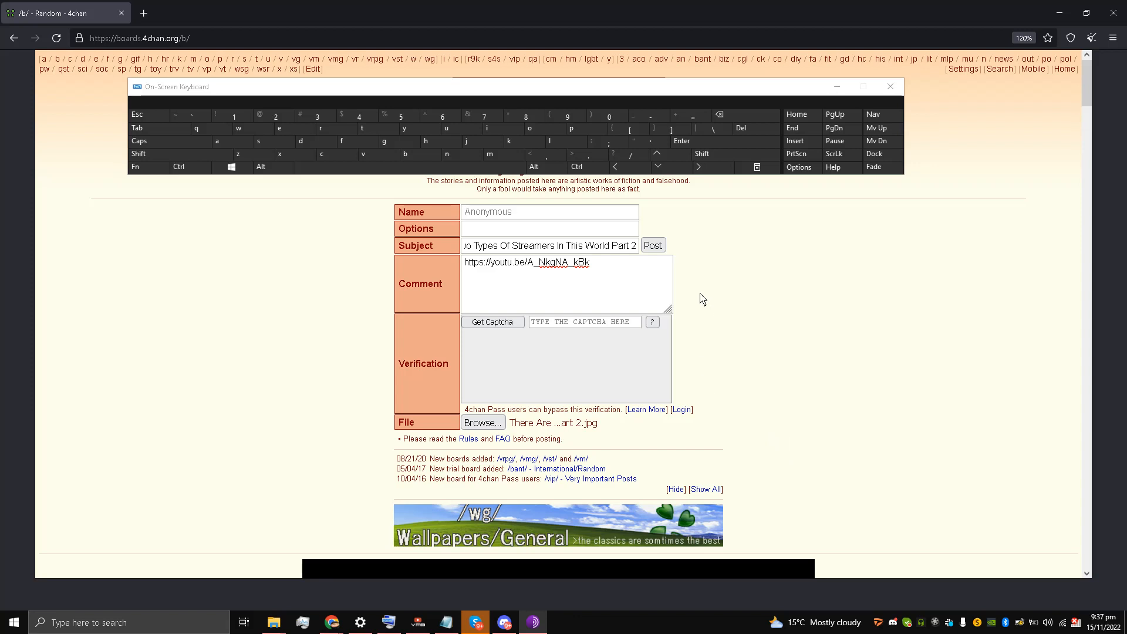
mouse_move(668, 320)
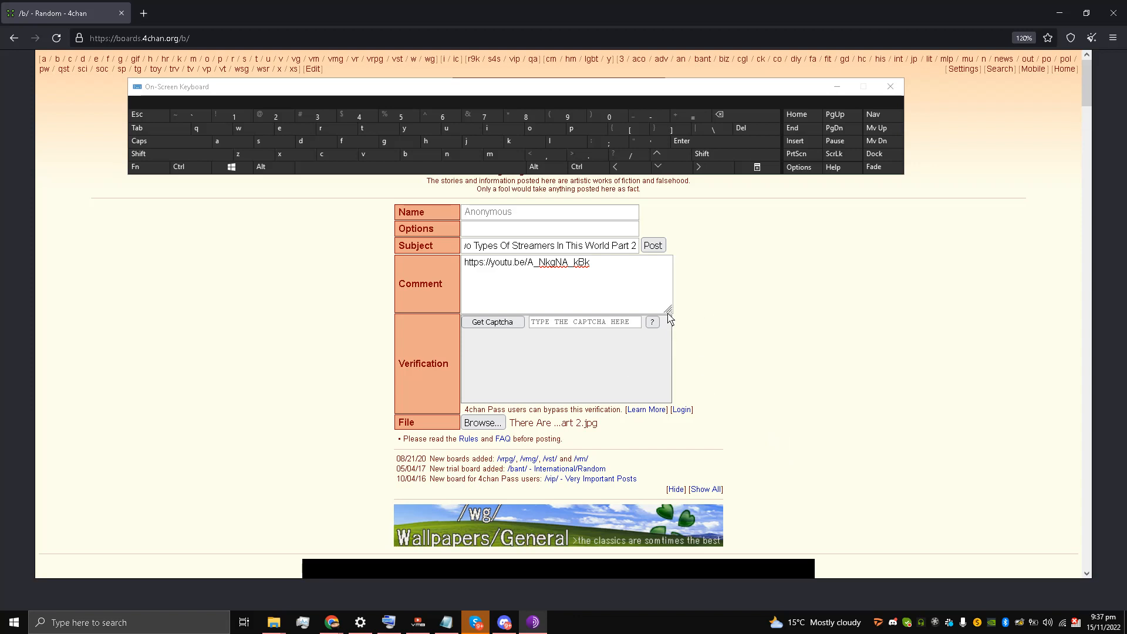
mouse_move(706, 277)
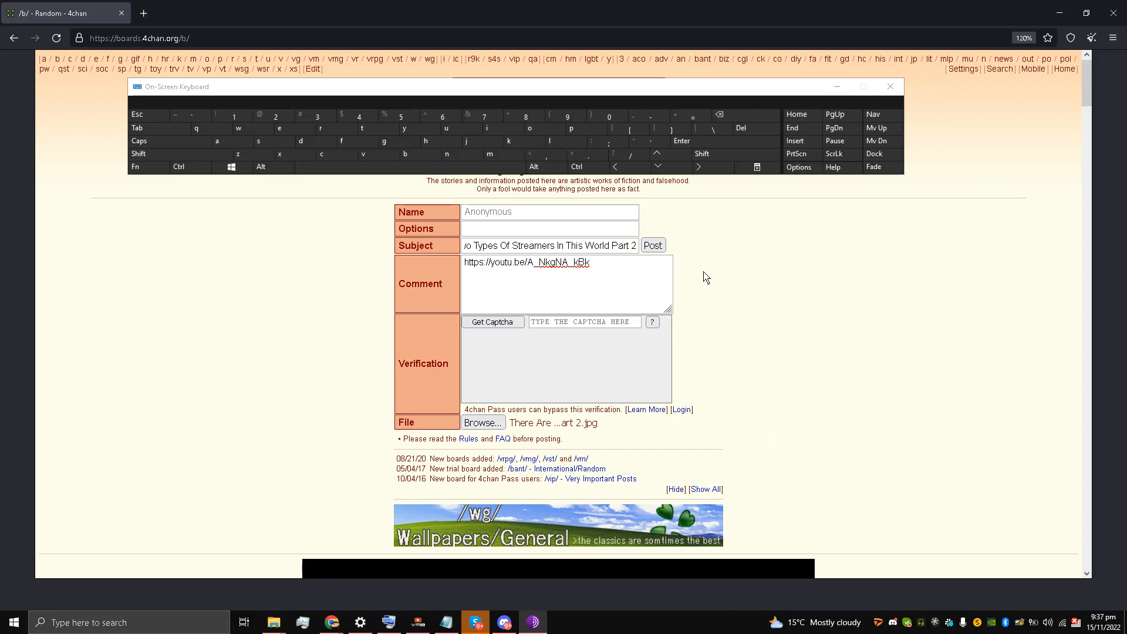
mouse_move(680, 198)
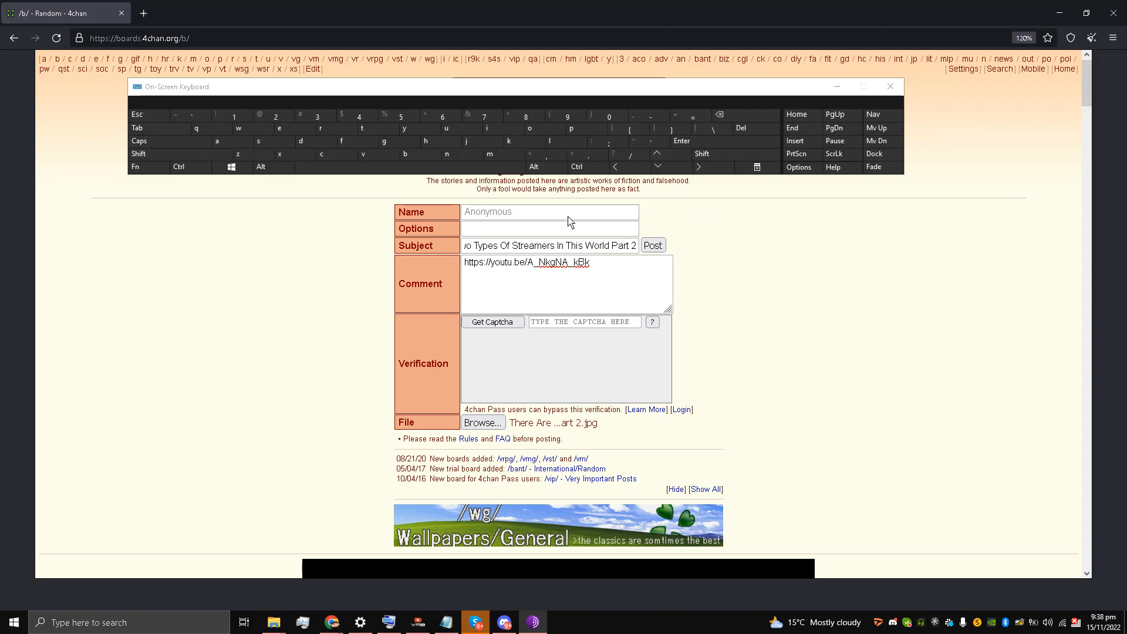
mouse_move(678, 230)
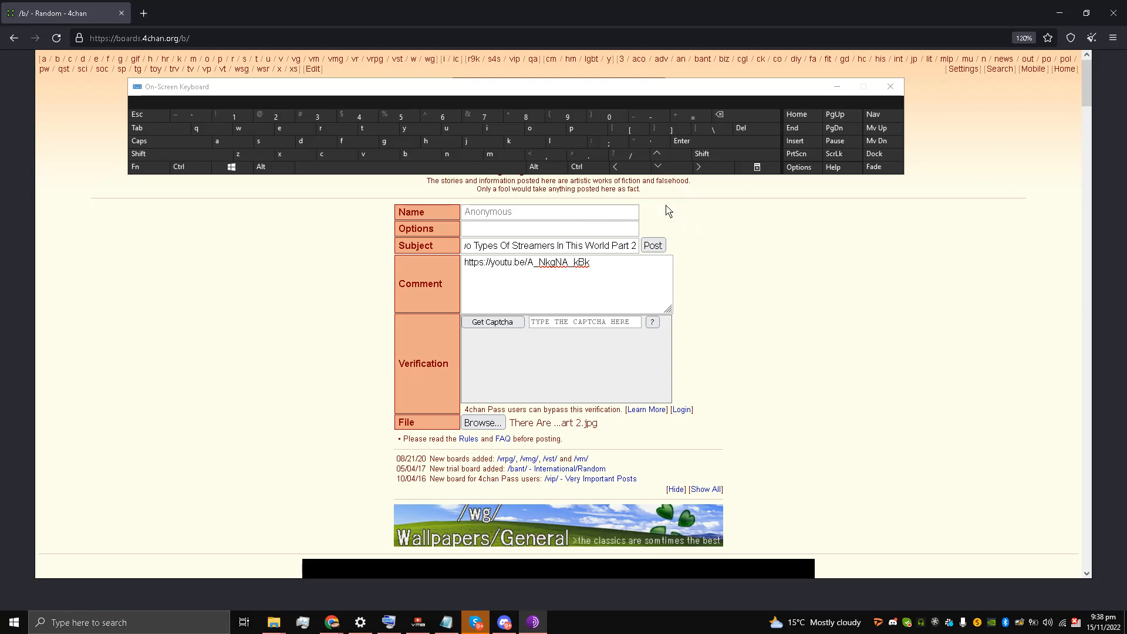
mouse_move(297, 272)
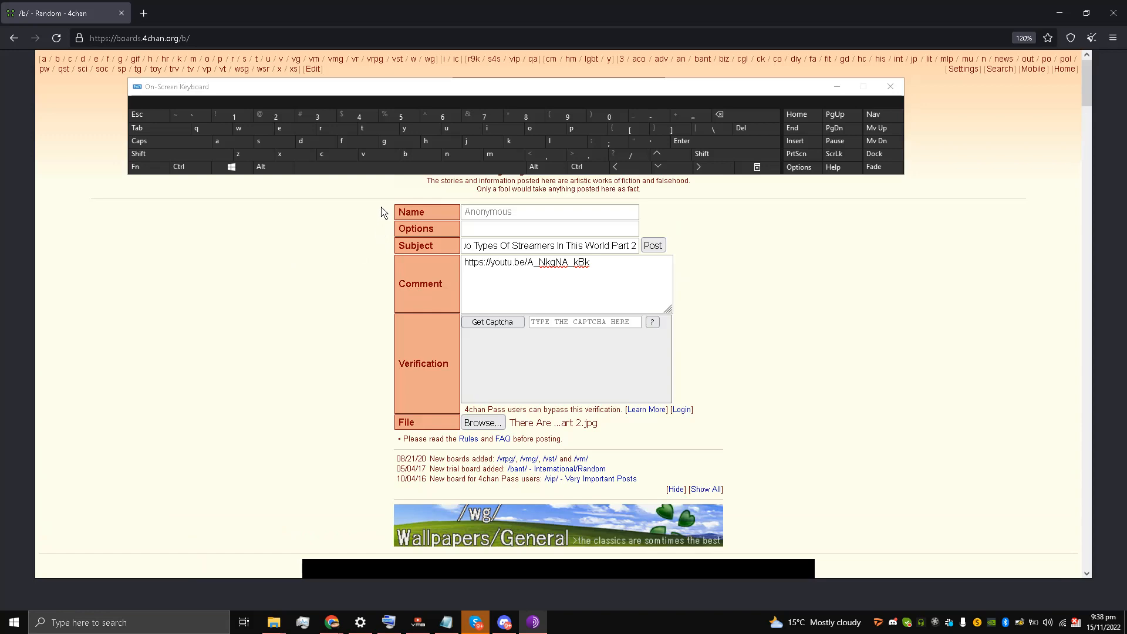
mouse_move(313, 264)
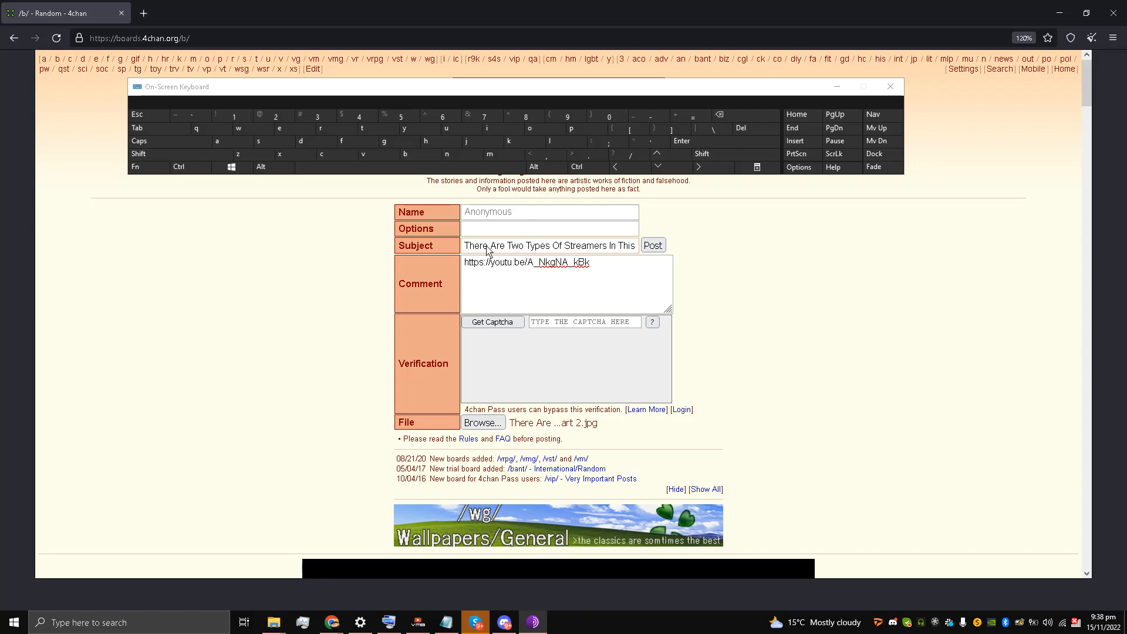
mouse_move(488, 289)
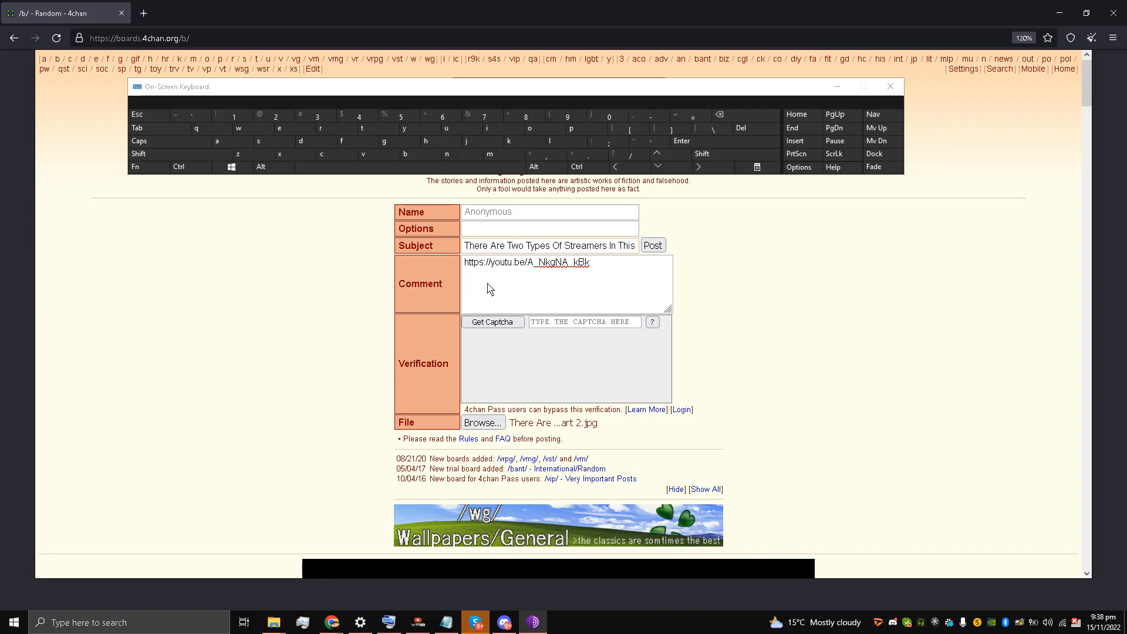
mouse_move(490, 314)
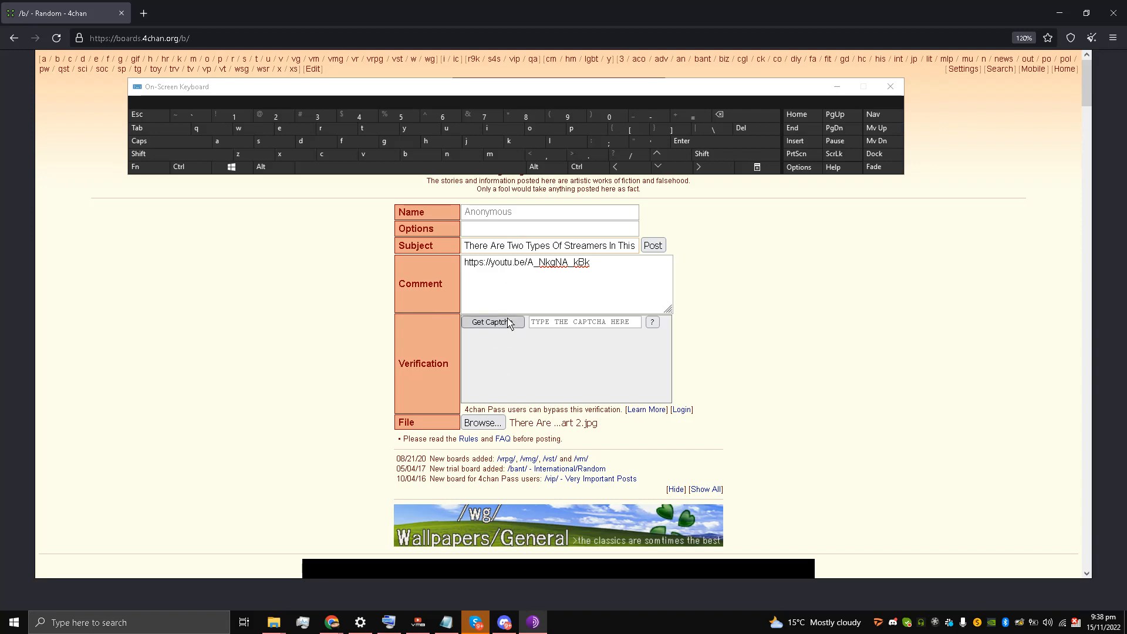
Step: Request a captcha in the Verification row; it stays stuck loading
click(492, 322)
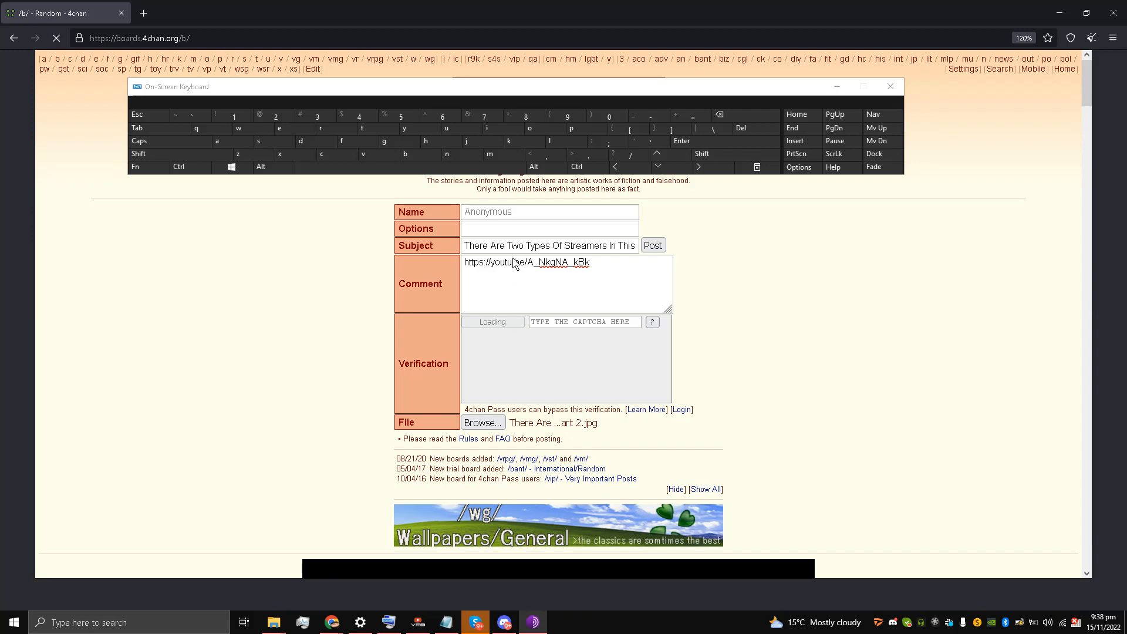
mouse_move(508, 290)
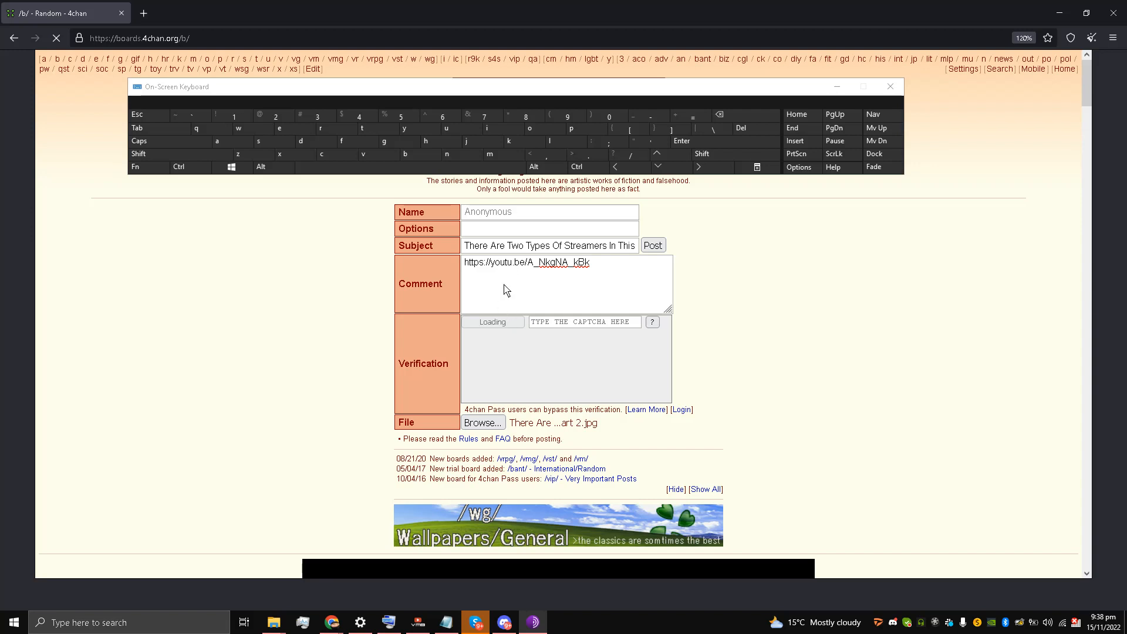
mouse_move(551, 336)
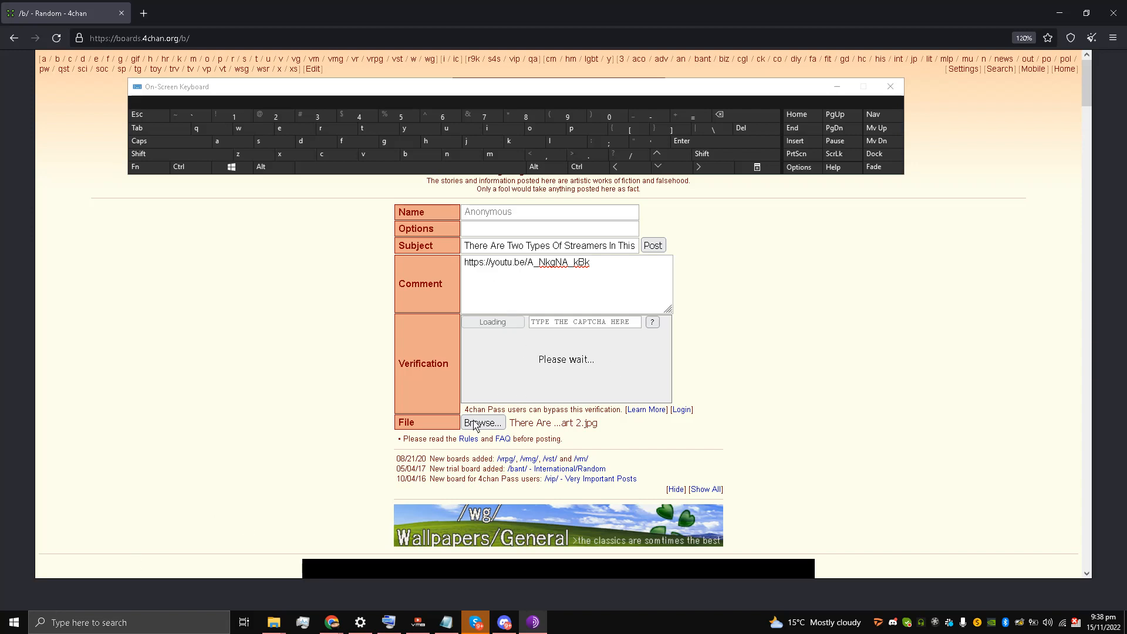
mouse_move(543, 373)
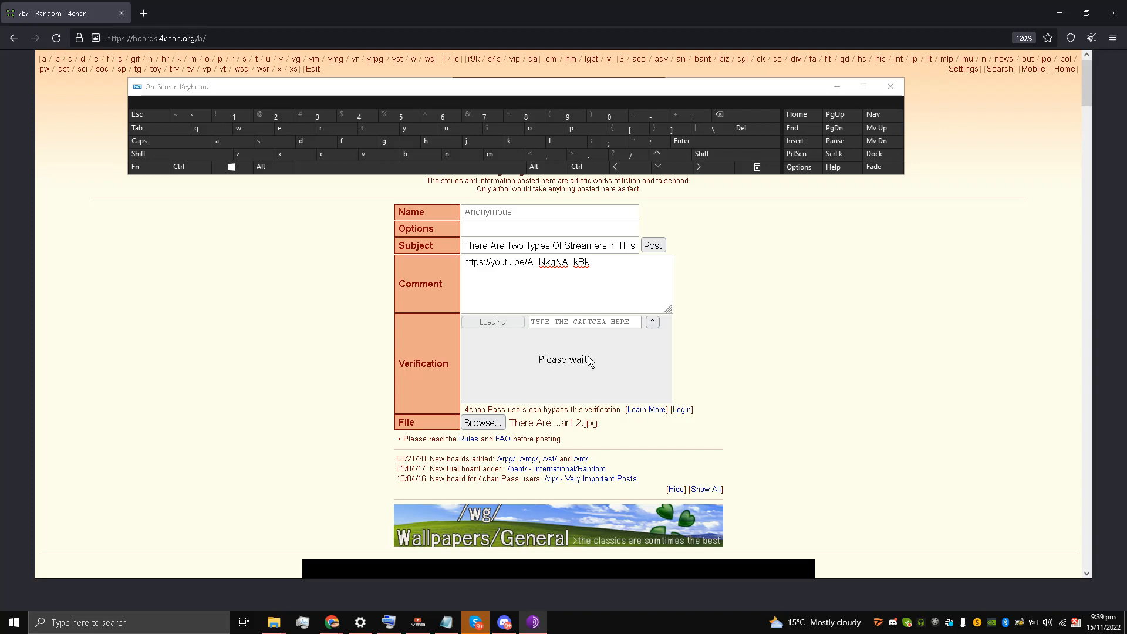
mouse_move(560, 339)
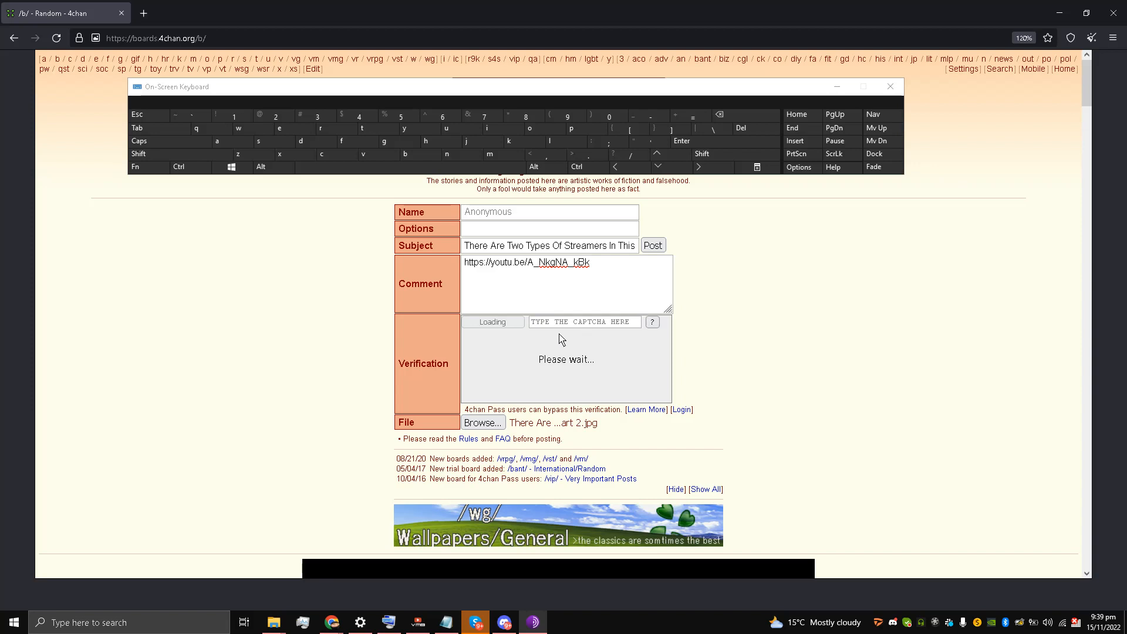
mouse_move(623, 281)
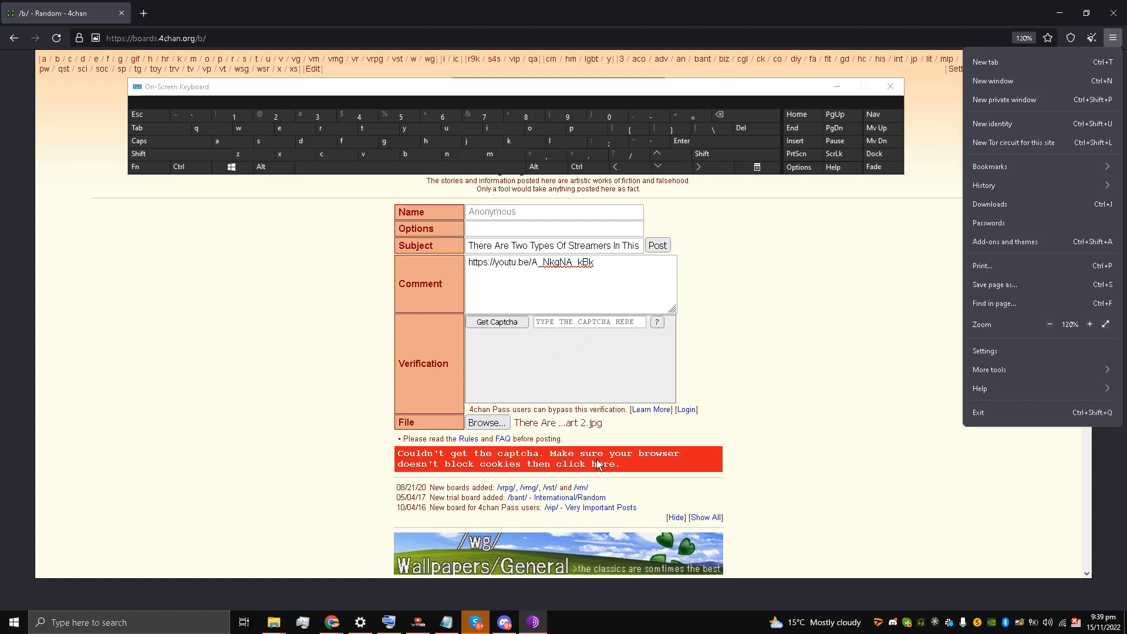
mouse_move(576, 472)
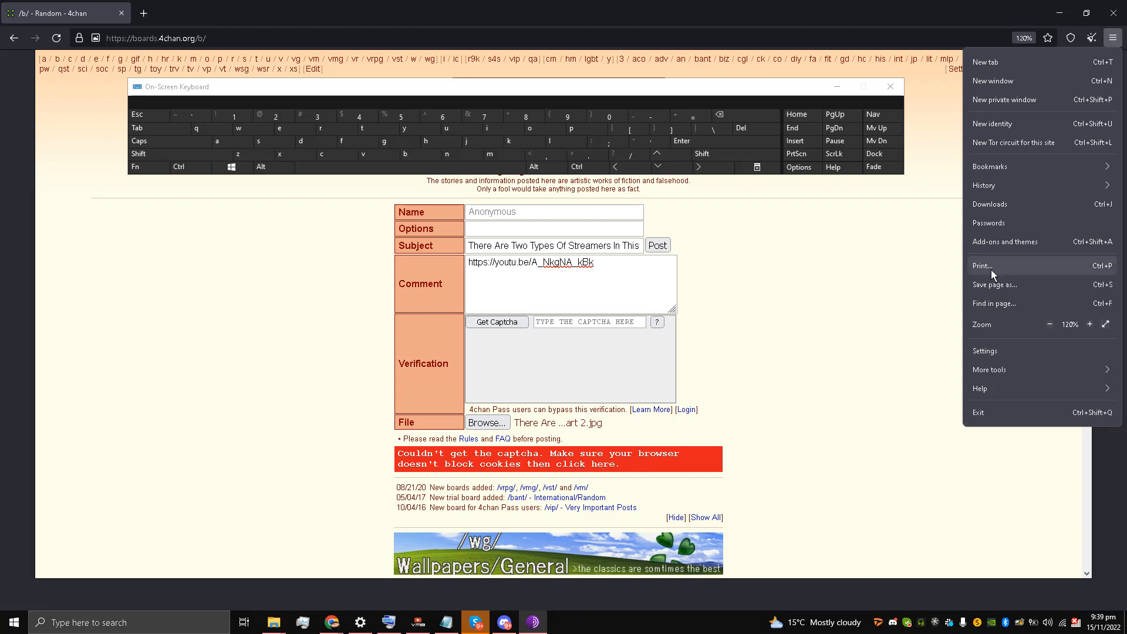
mouse_move(1029, 303)
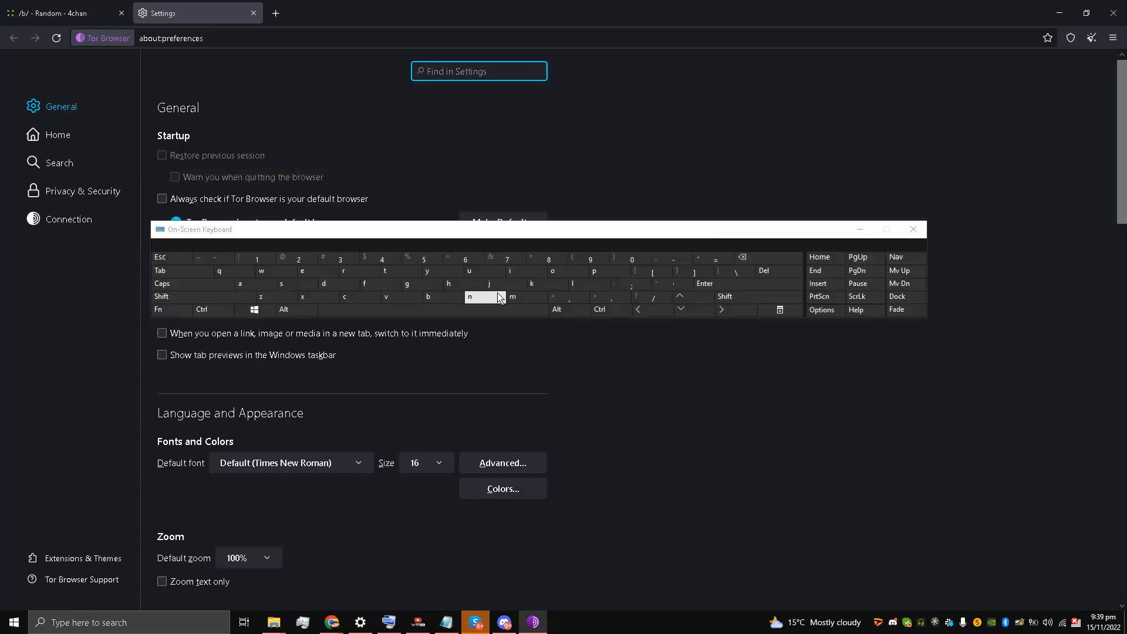
Step: Search the settings for 'noscript', finding no matching results
text(no)
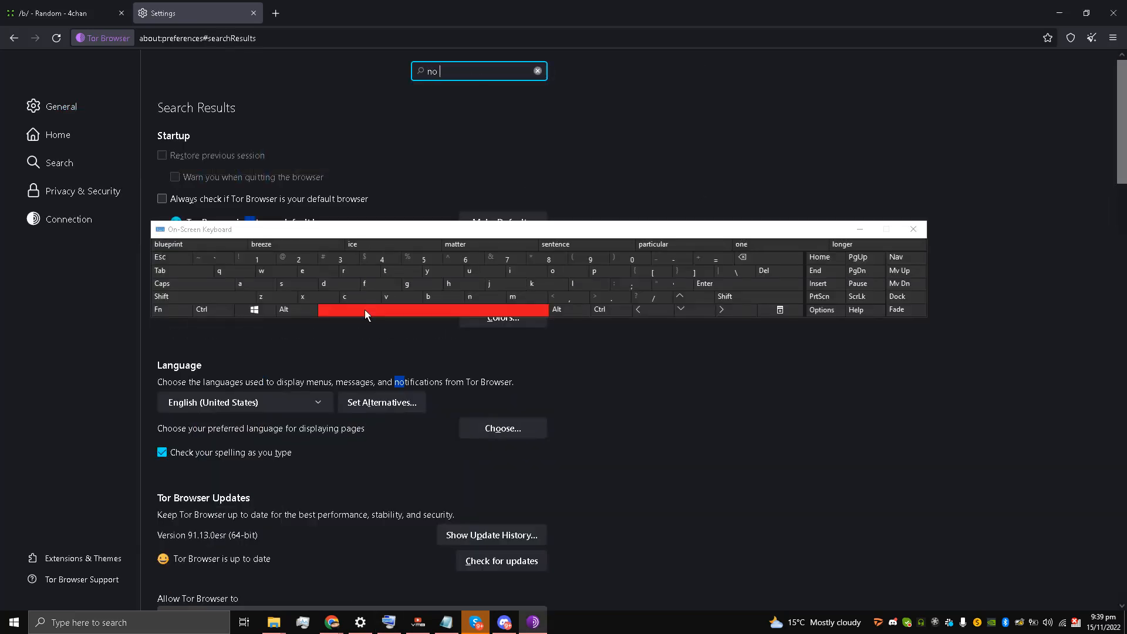
text(script)
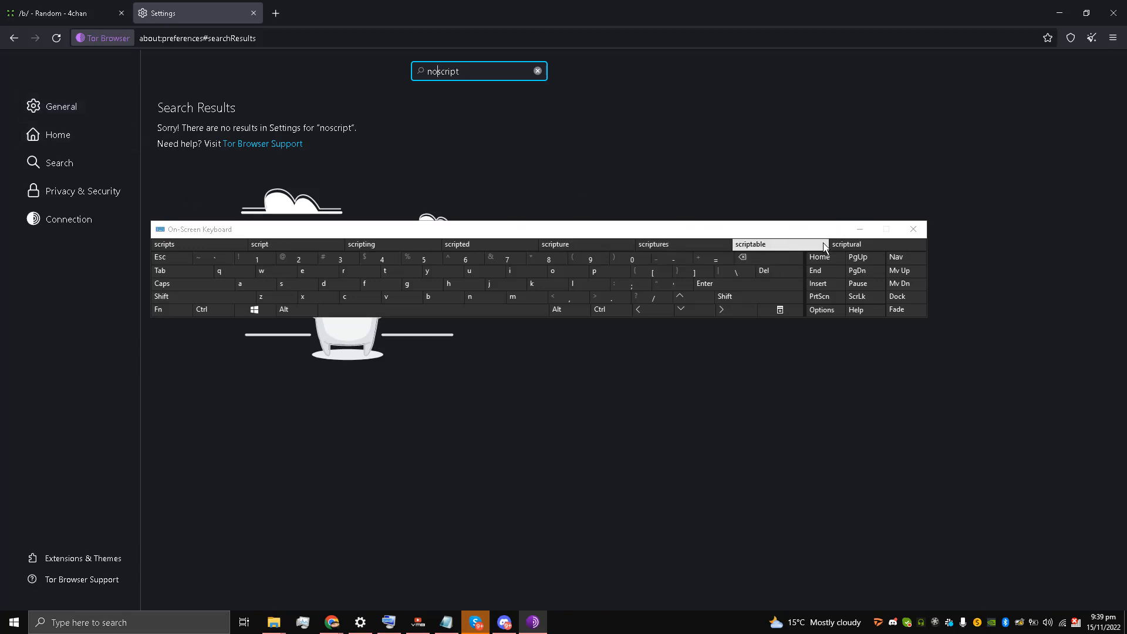
click(912, 229)
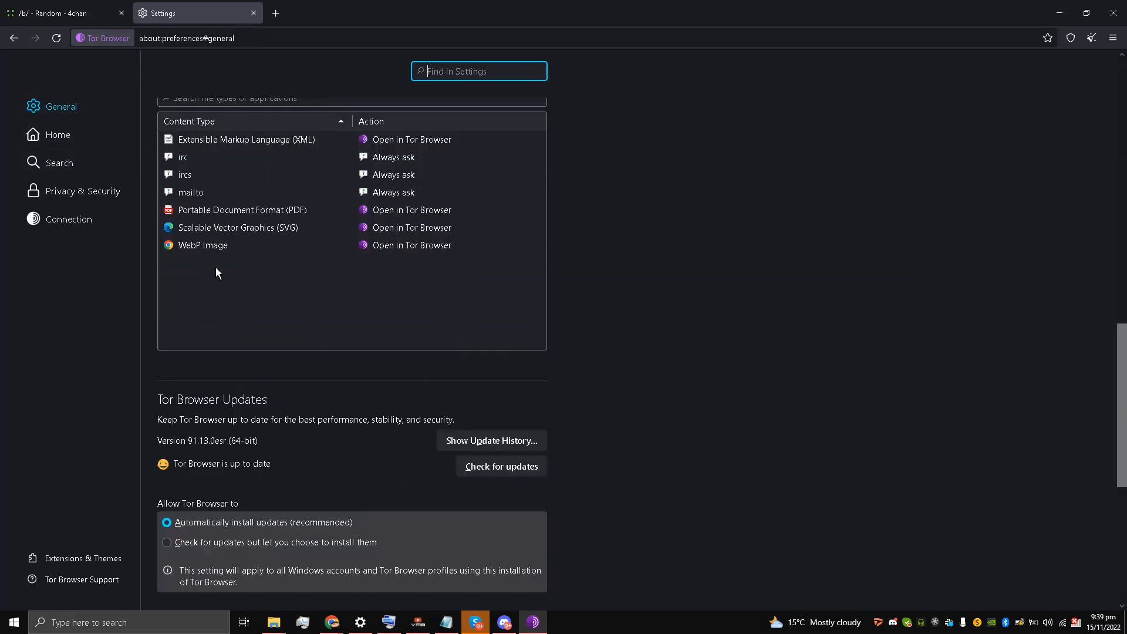
Step: Review Privacy & Security settings and confirm the Security Level is still Standard
scroll(down, 3)
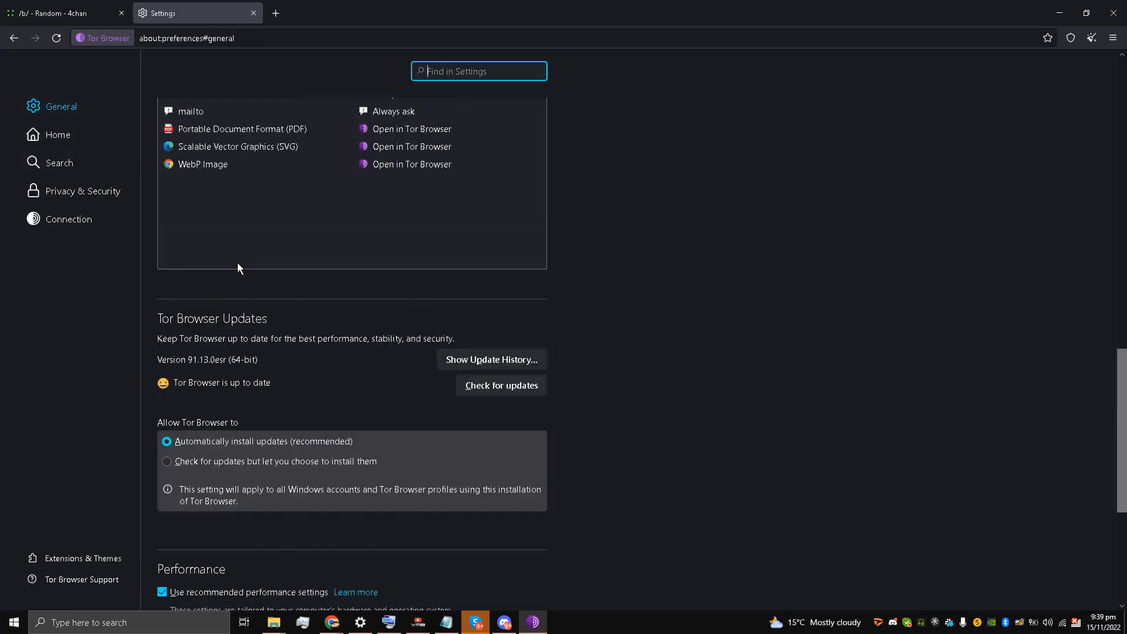
scroll(up, 3)
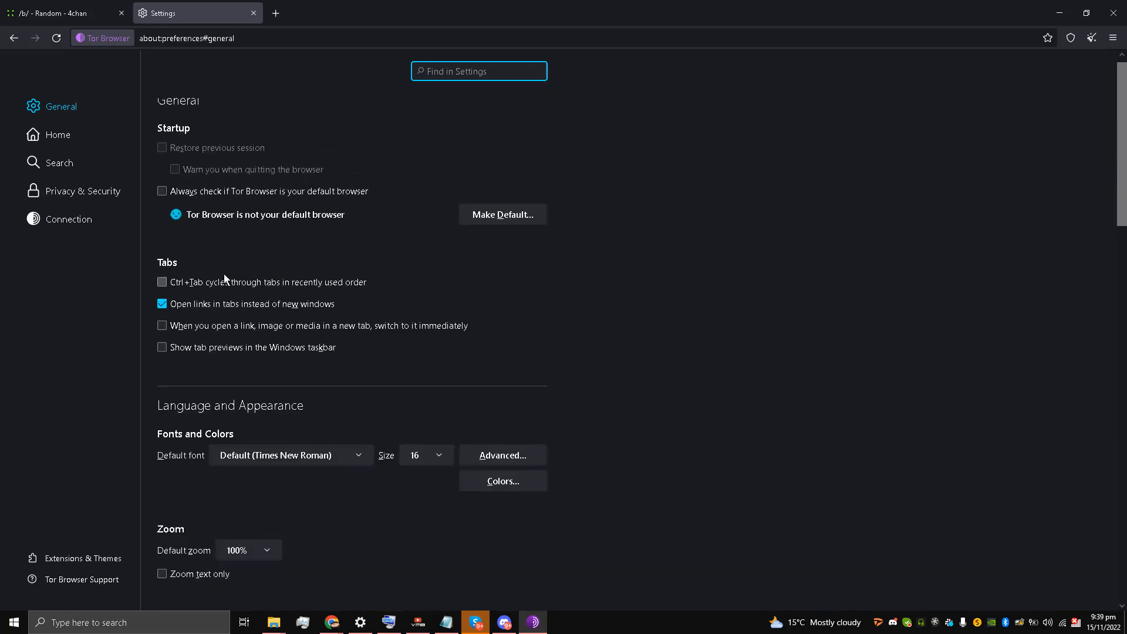
scroll(down, 3)
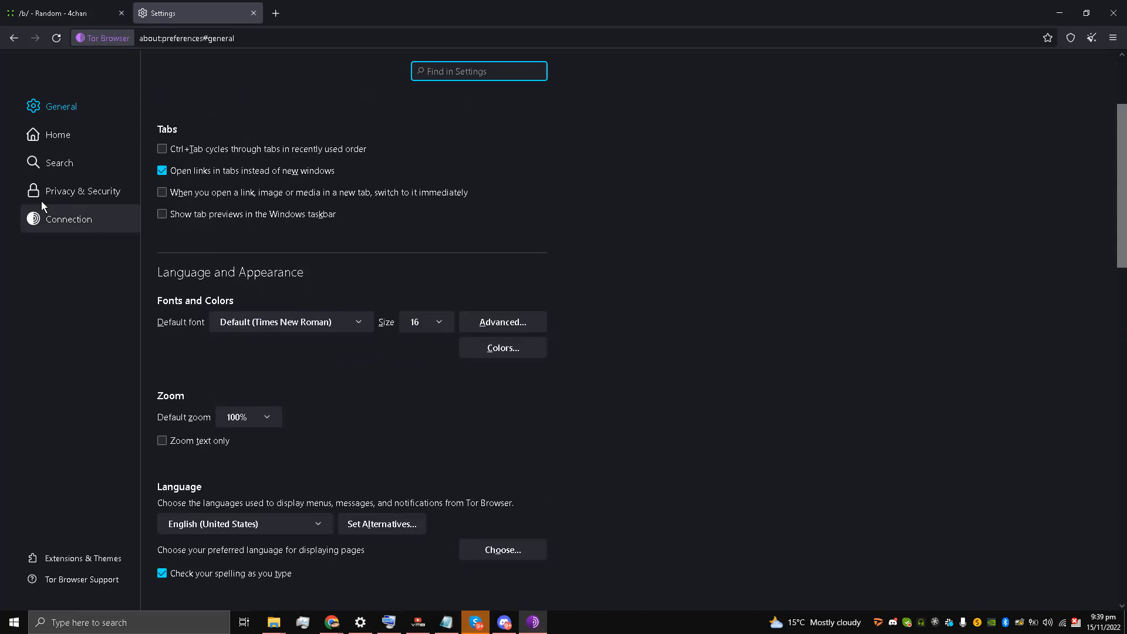
click(82, 190)
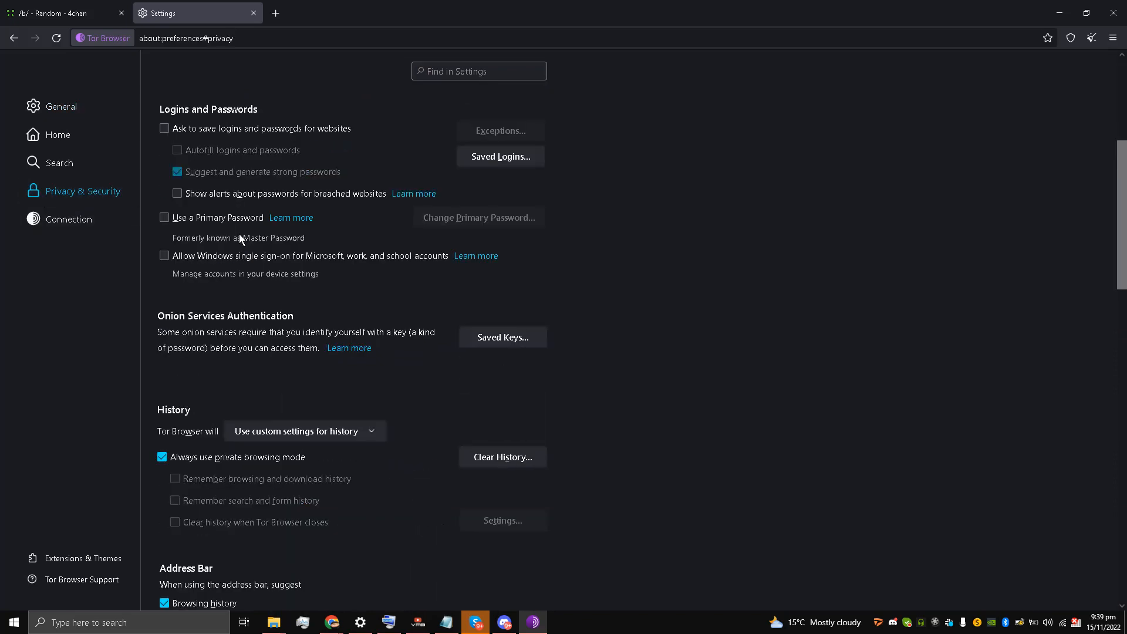
scroll(down, 3)
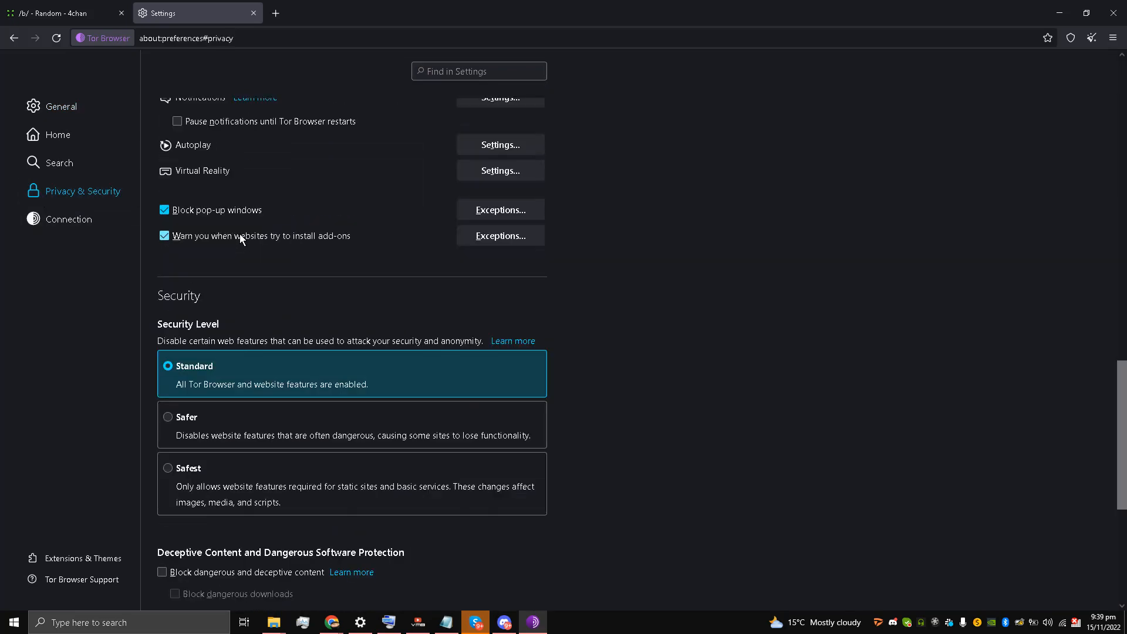
scroll(down, 3)
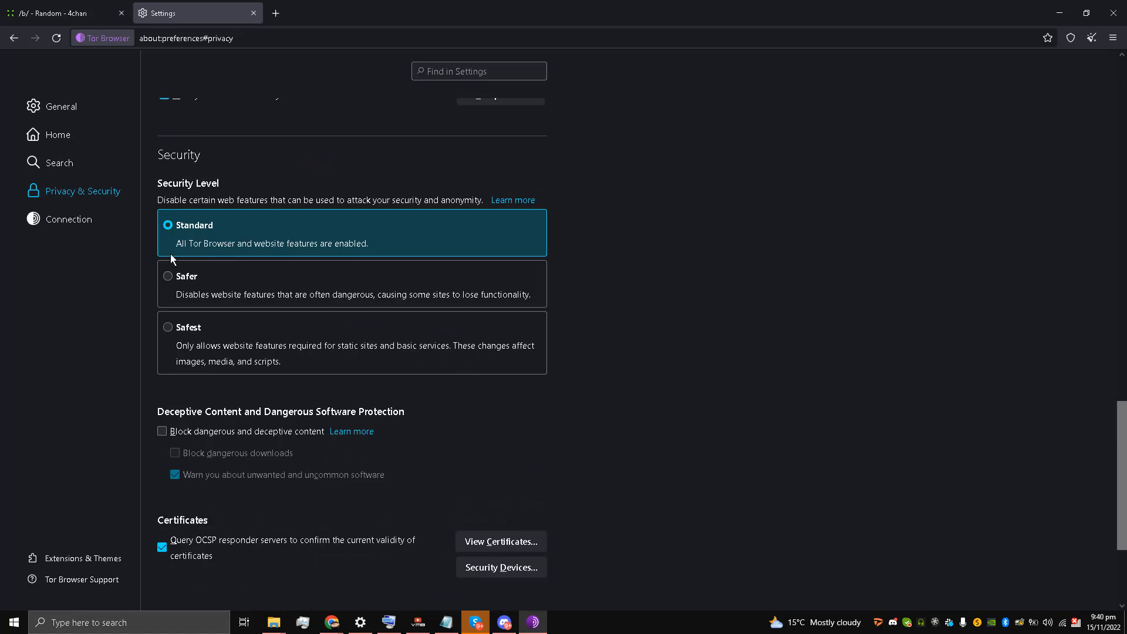
mouse_move(168, 276)
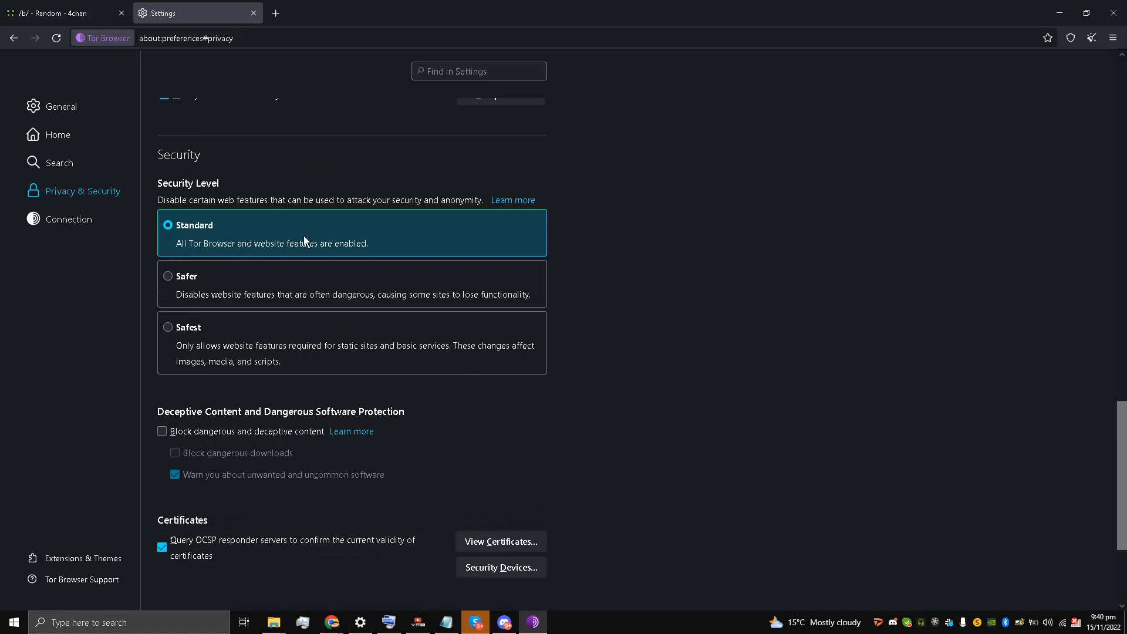
mouse_move(101, 59)
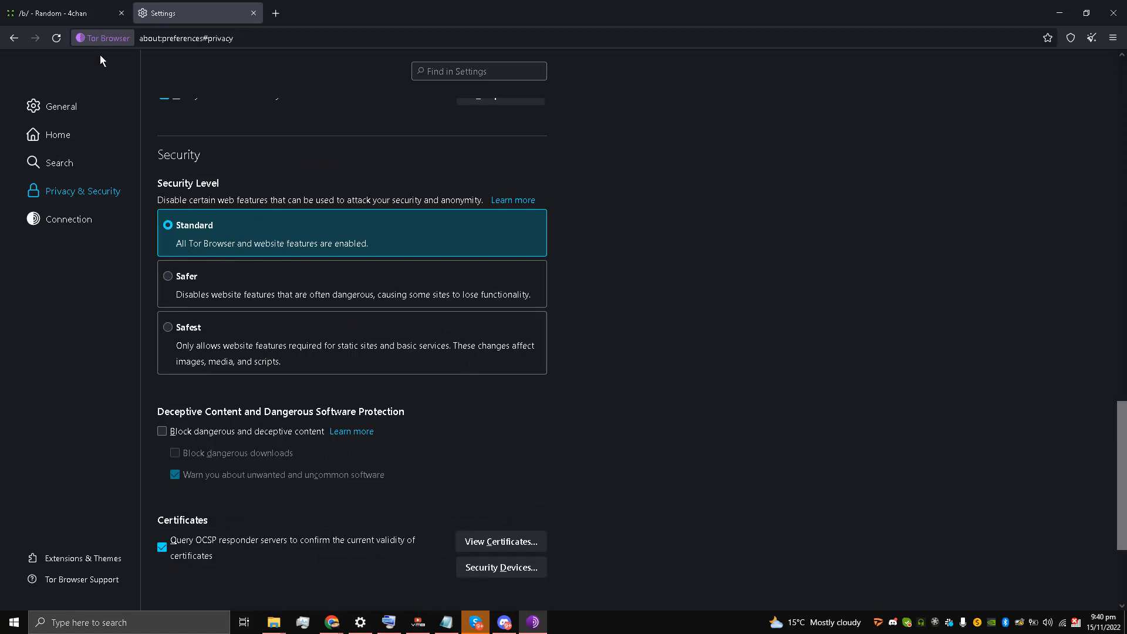
Step: Return to the /b/ - Random post form, captcha still failing
click(61, 13)
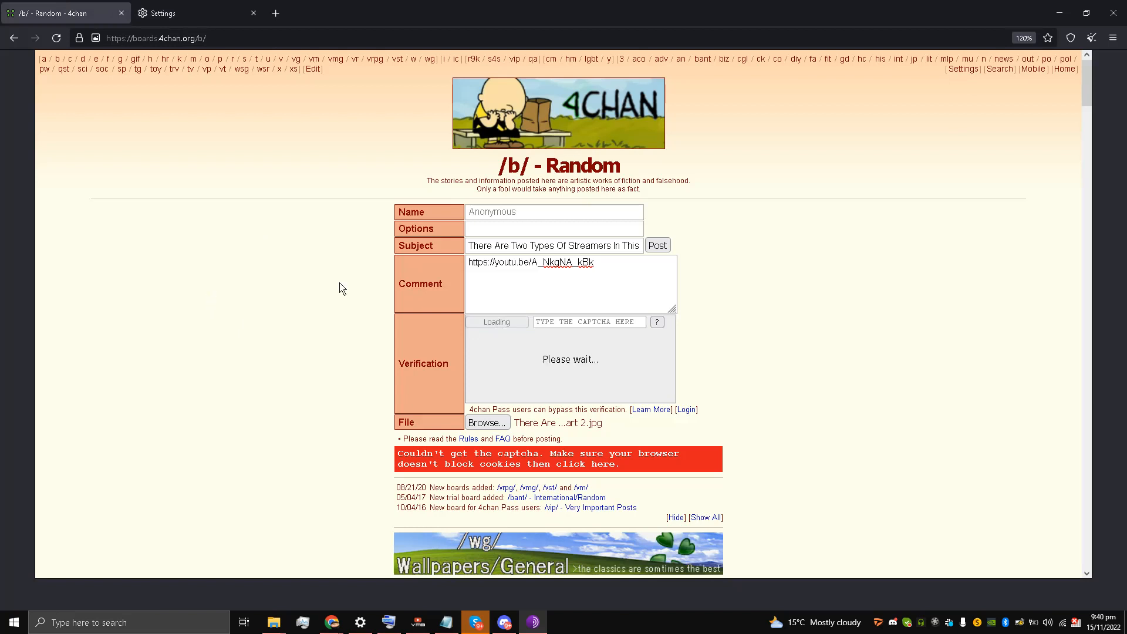
mouse_move(323, 265)
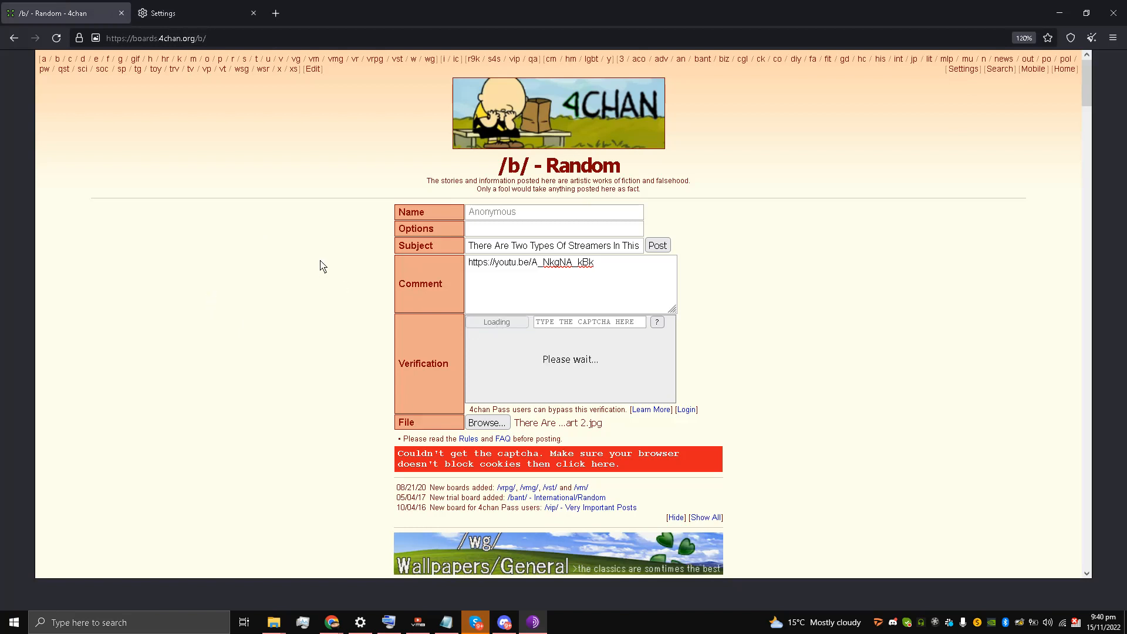
mouse_move(504, 351)
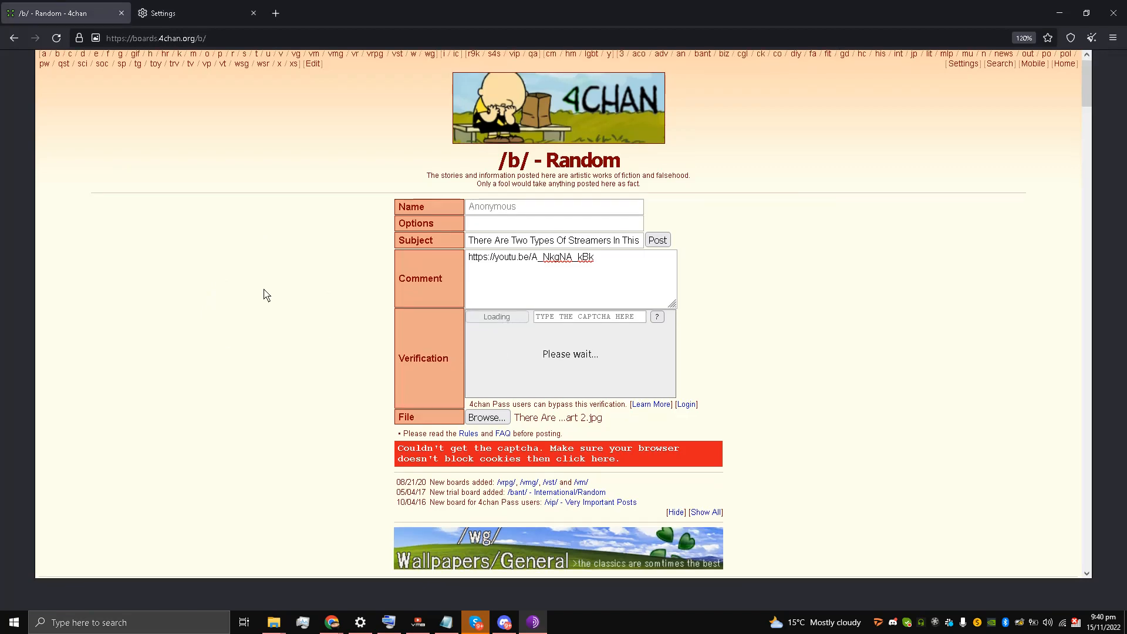
scroll(down, 3)
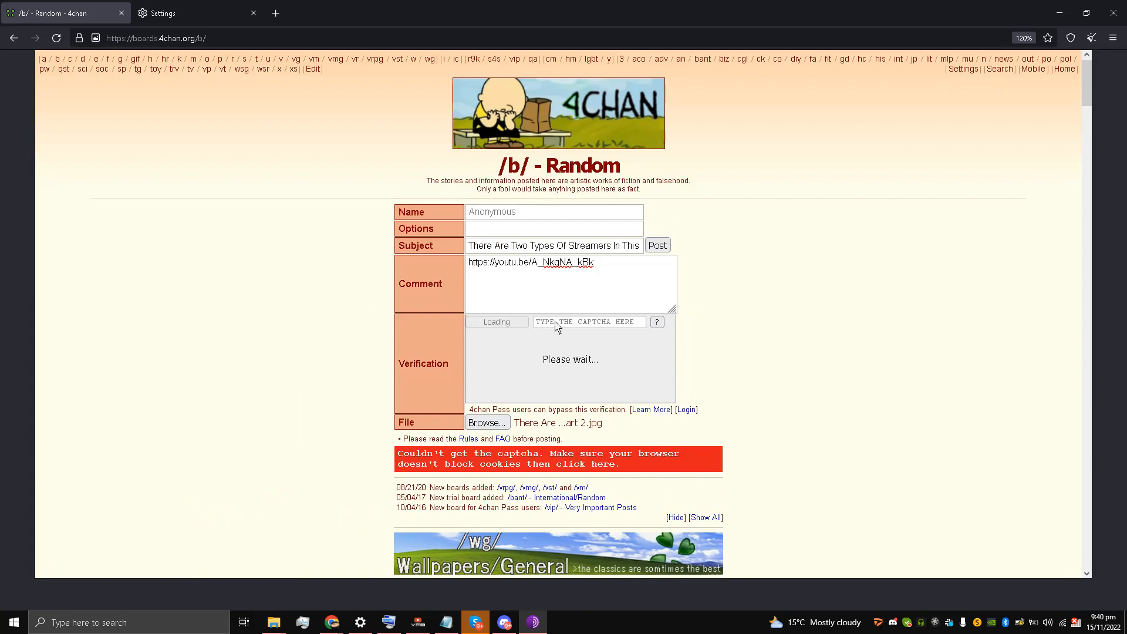
mouse_move(504, 333)
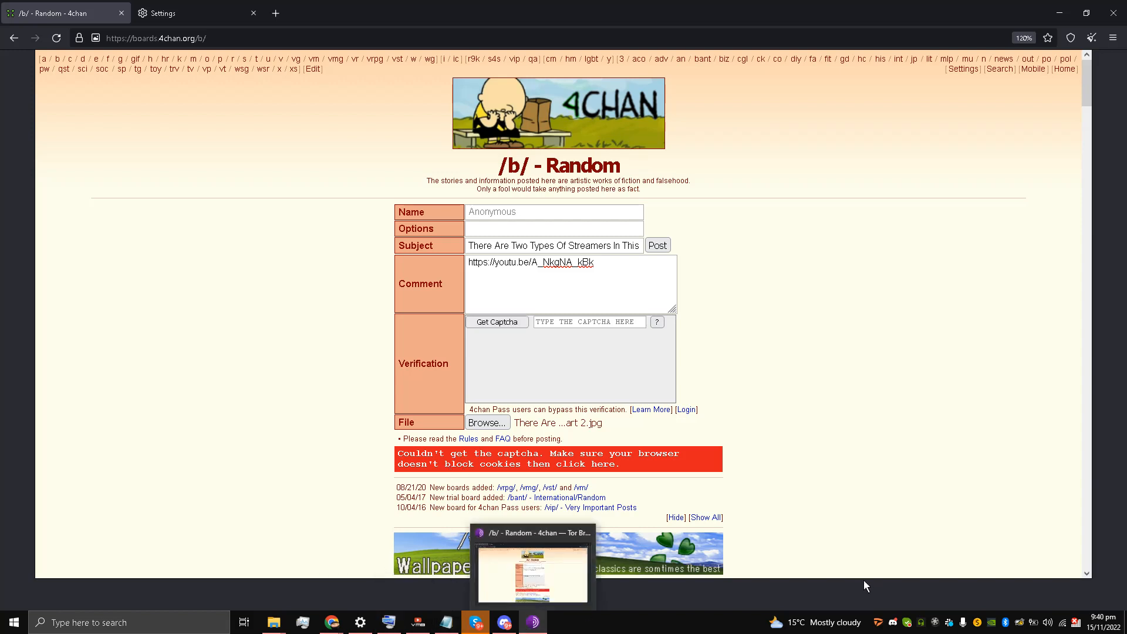
mouse_move(1003, 552)
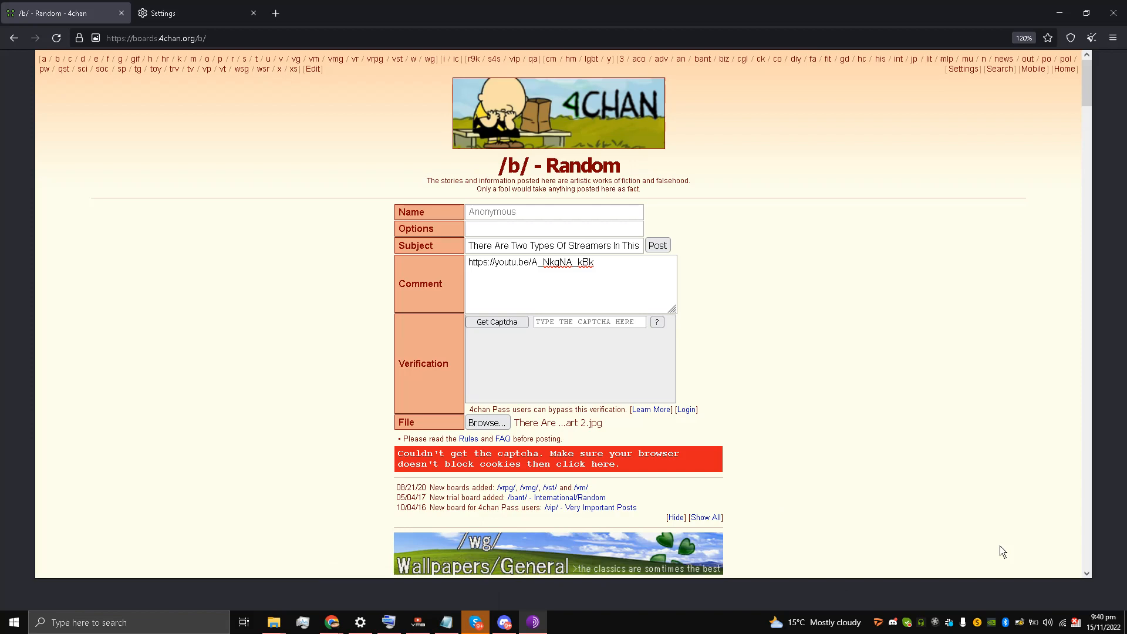